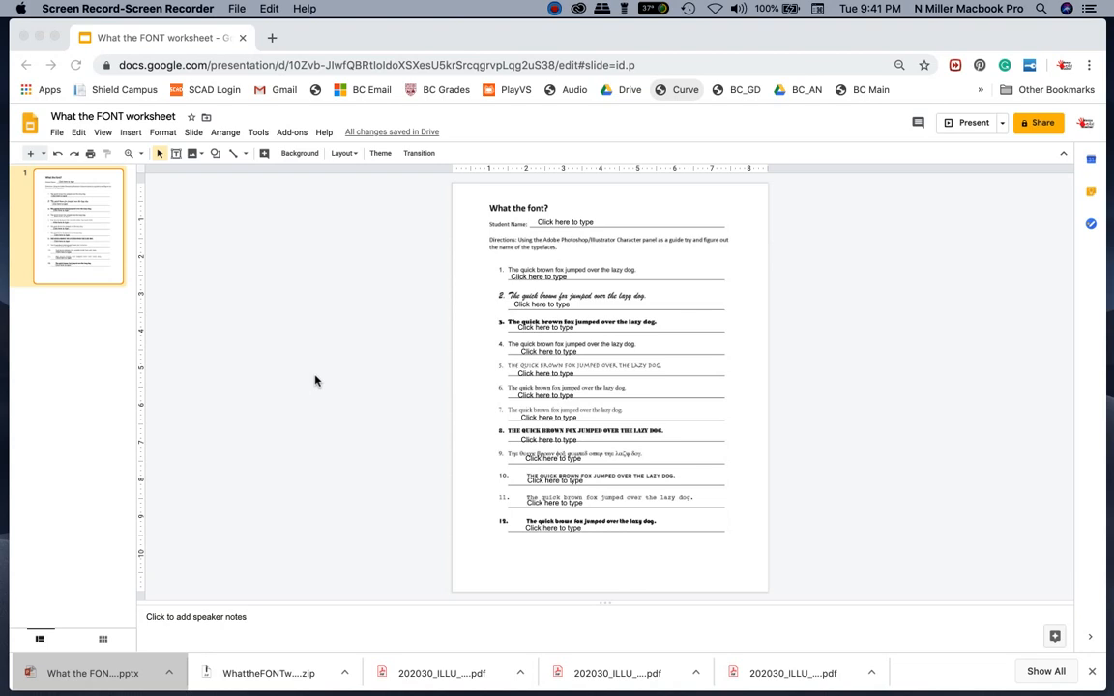
{"action": "mouse_move", "coordinate": [771, 507]}
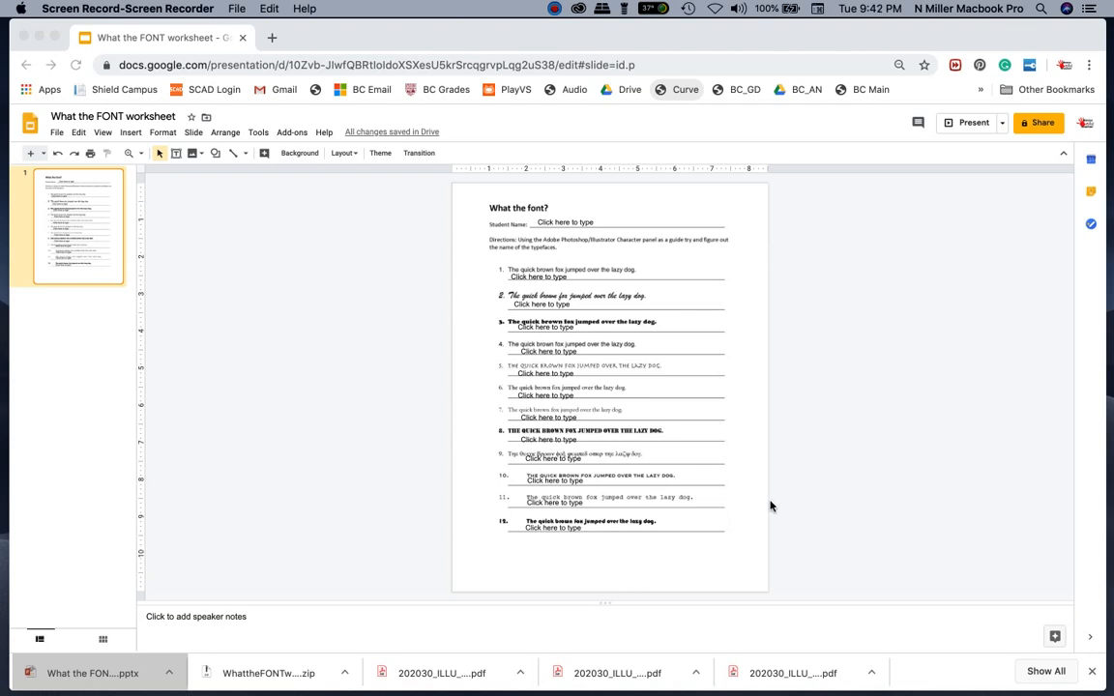
{"action": "mouse_move", "coordinate": [776, 503]}
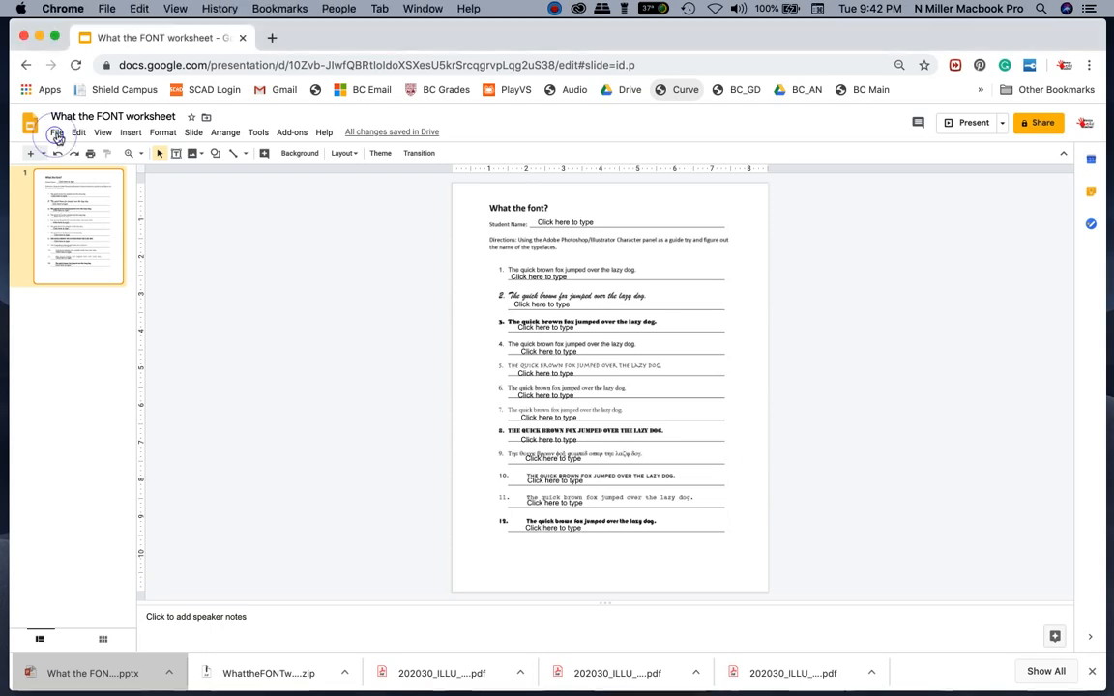
Apply a custom 8.5 x 11 inch page size in Page setup.
{"action": "left_click", "coordinate": [56, 133]}
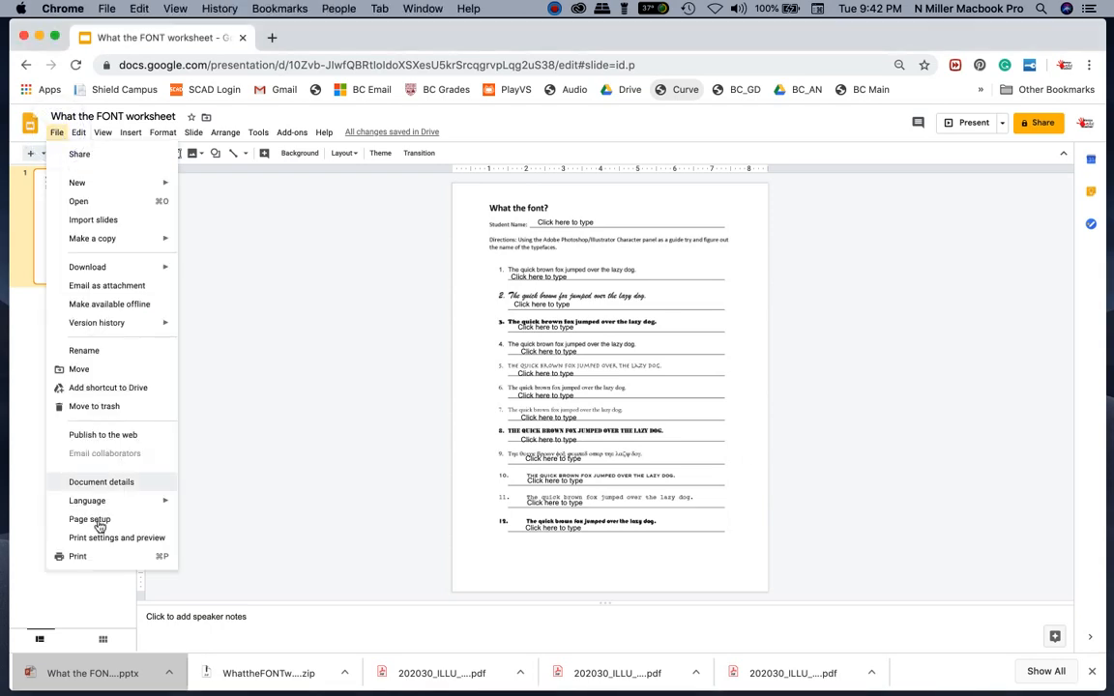
{"action": "left_click", "coordinate": [89, 519]}
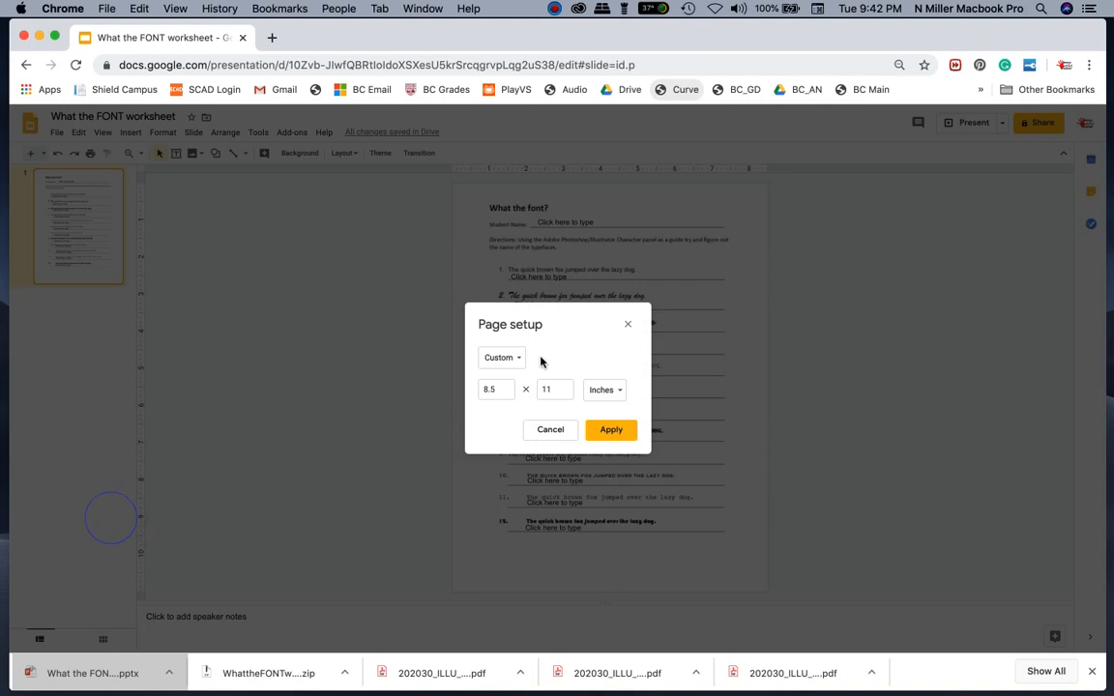
{"action": "left_click", "coordinate": [501, 358]}
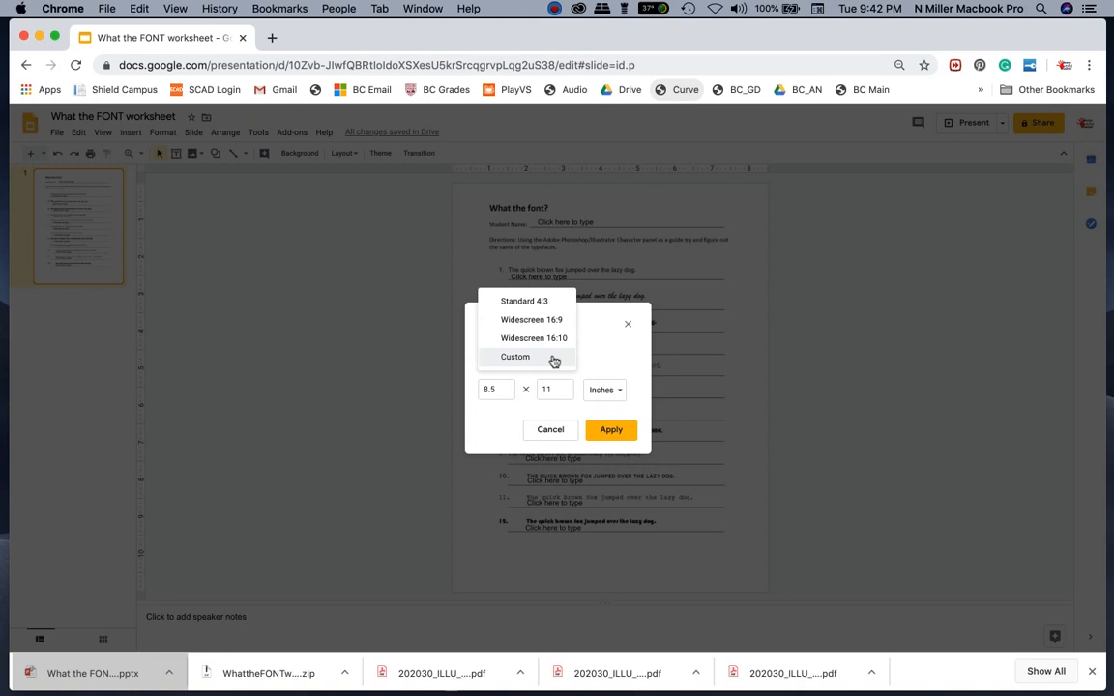
{"action": "left_click", "coordinate": [516, 357]}
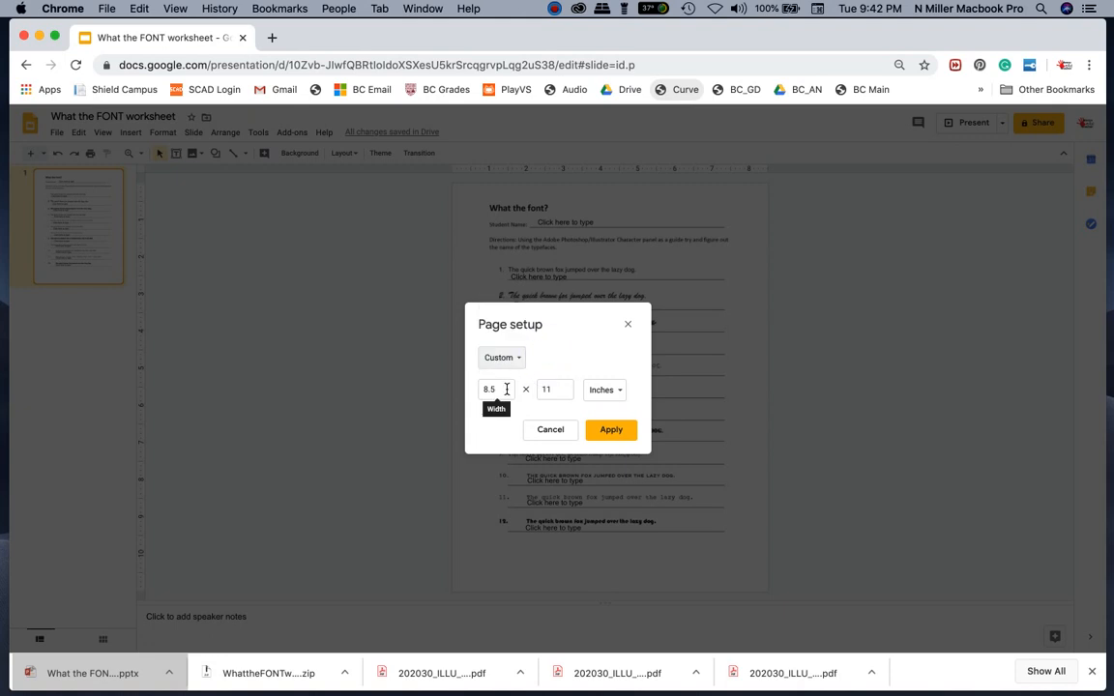
{"action": "mouse_move", "coordinate": [555, 390]}
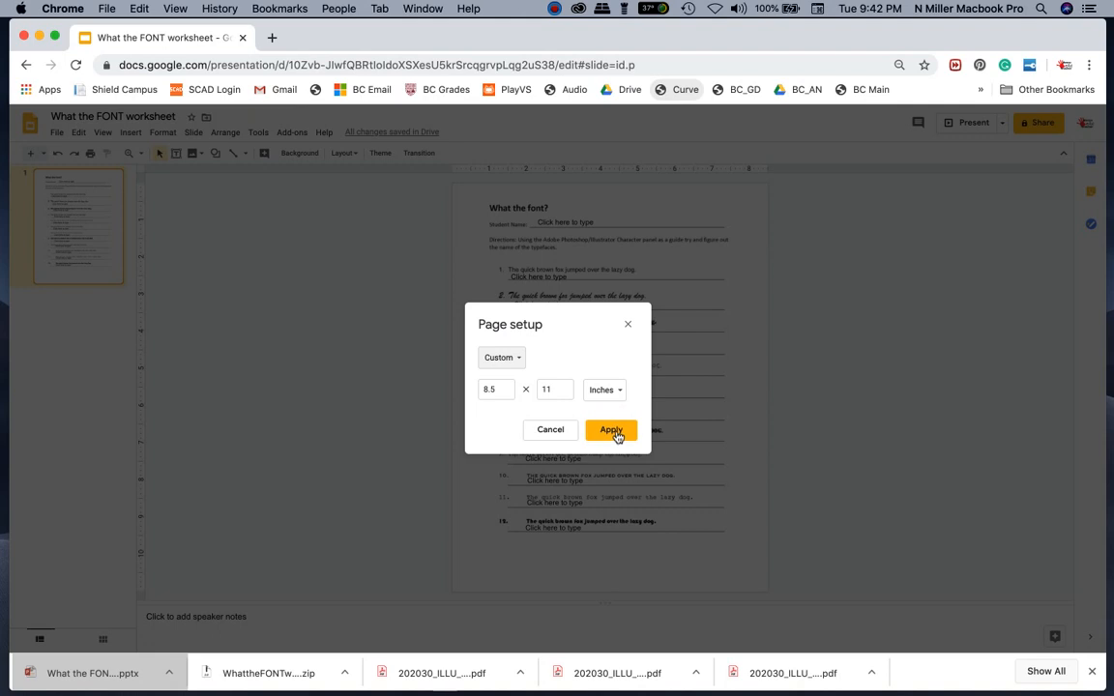
{"action": "left_click", "coordinate": [611, 430]}
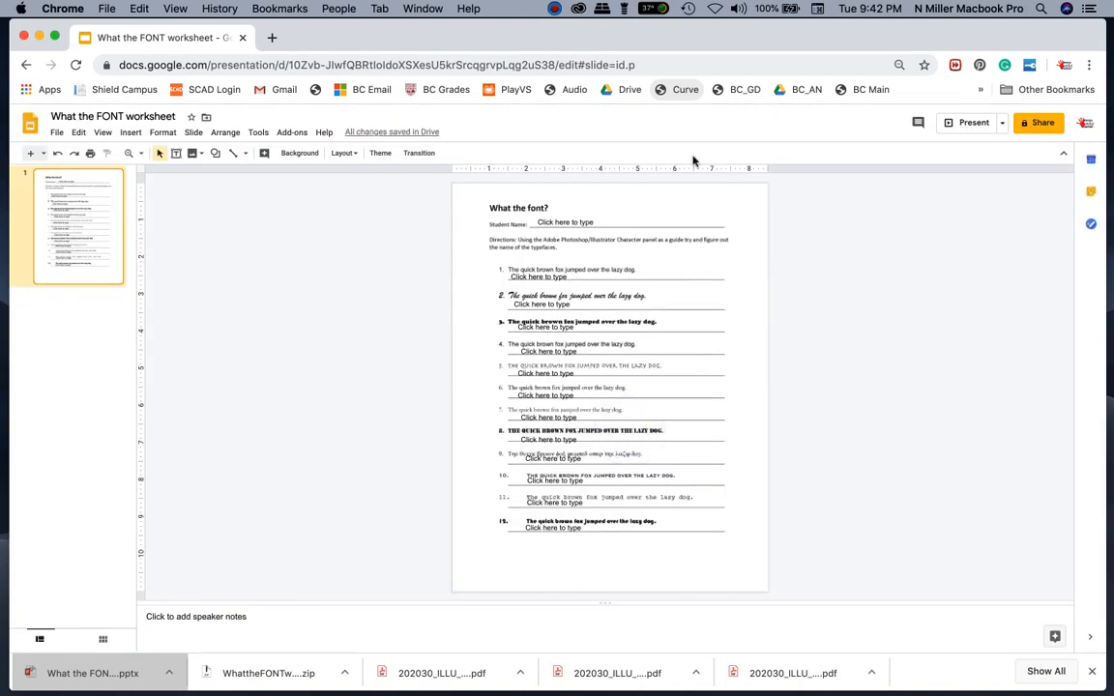
Insert a blank slide 2 after the worksheet slide in the filmstrip.
{"action": "left_click", "coordinate": [565, 222]}
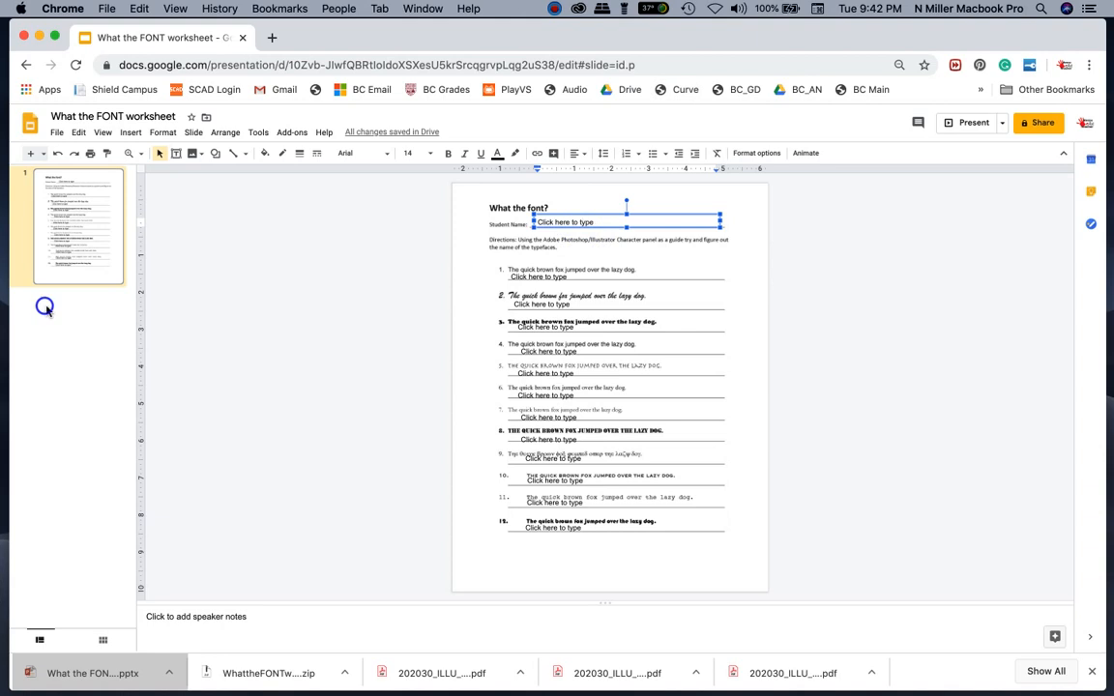
{"action": "left_click", "coordinate": [87, 305]}
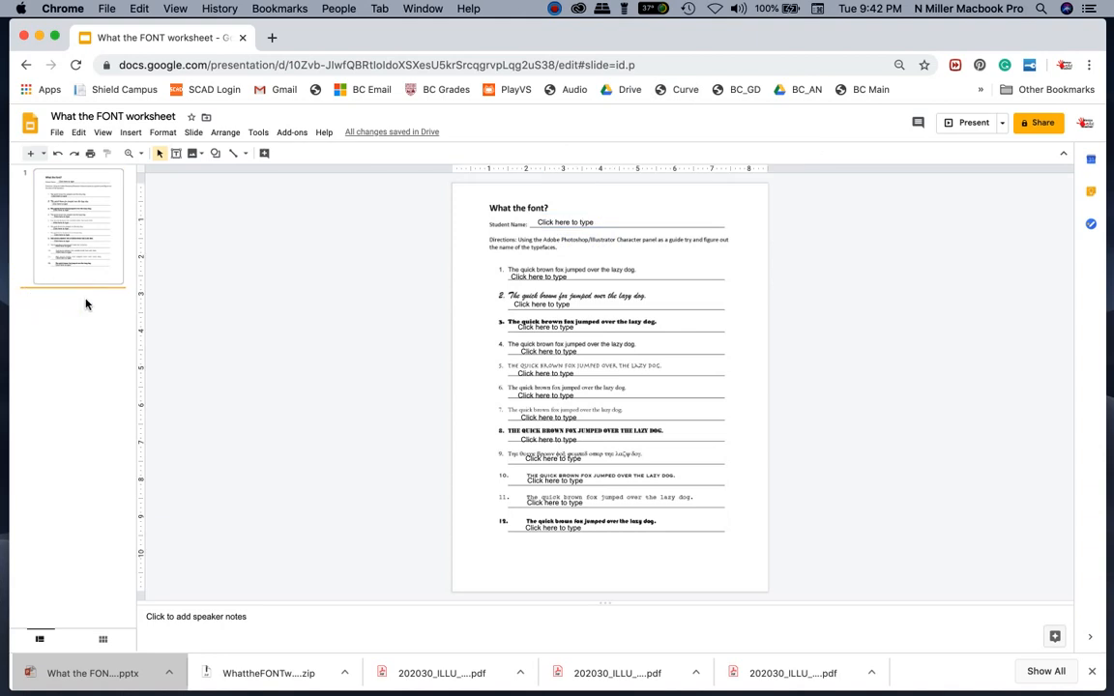
{"action": "mouse_move", "coordinate": [46, 153]}
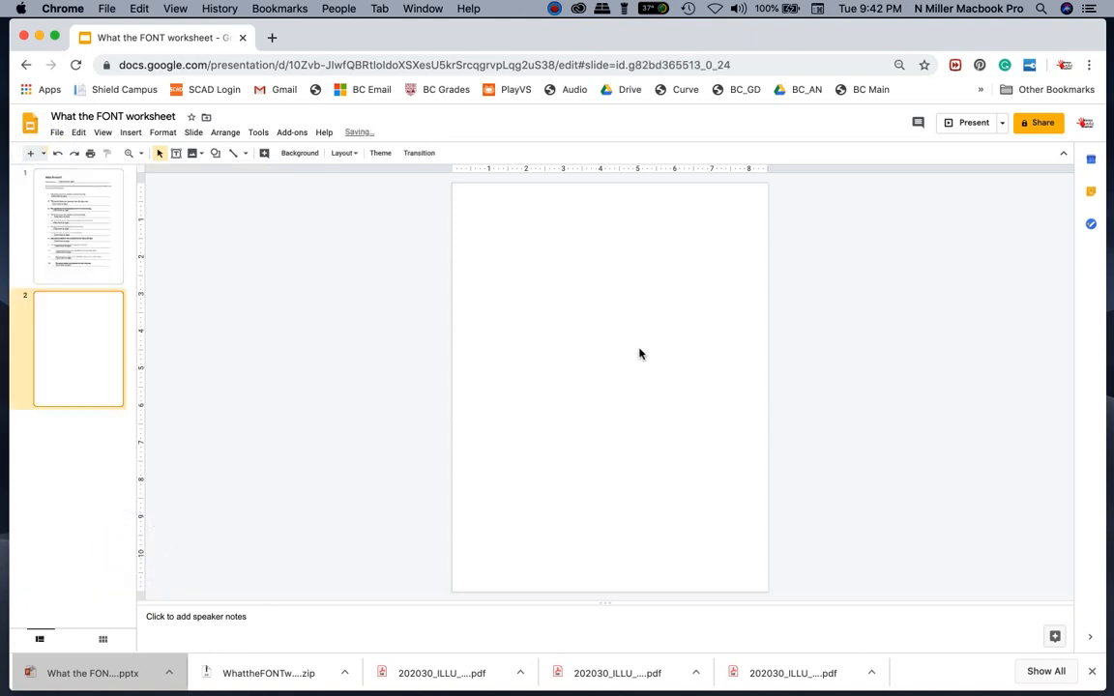
{"action": "mouse_move", "coordinate": [519, 322]}
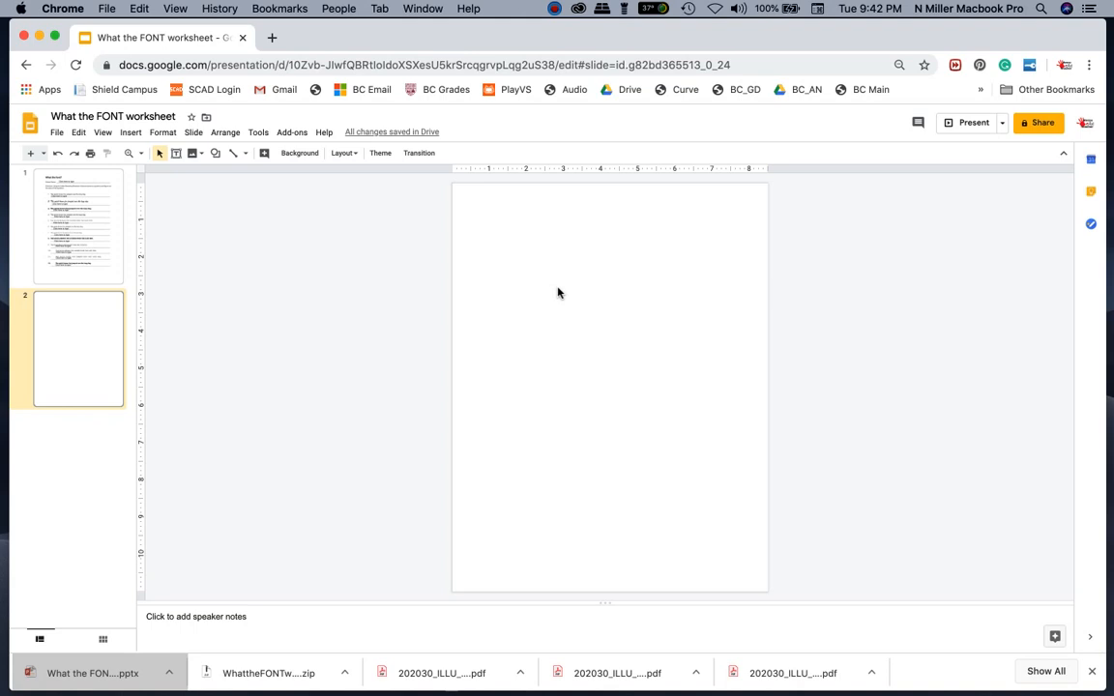
{"action": "left_click", "coordinate": [553, 9]}
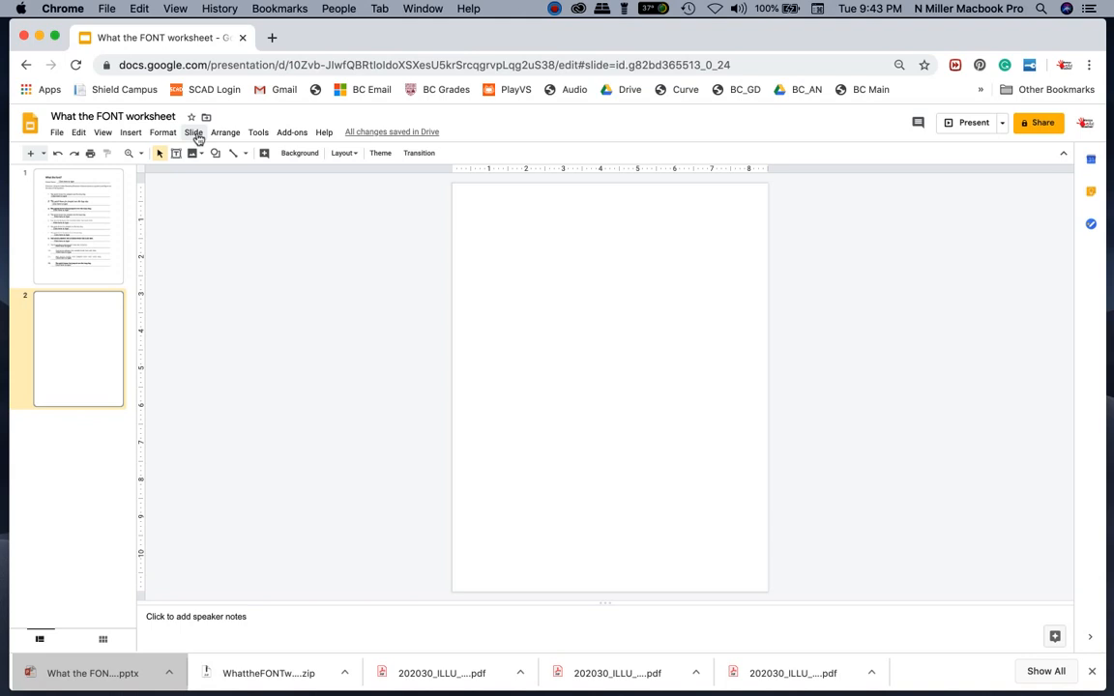
Open Slide > Change background and start choosing an image for slide 2.
{"action": "left_click", "coordinate": [194, 132]}
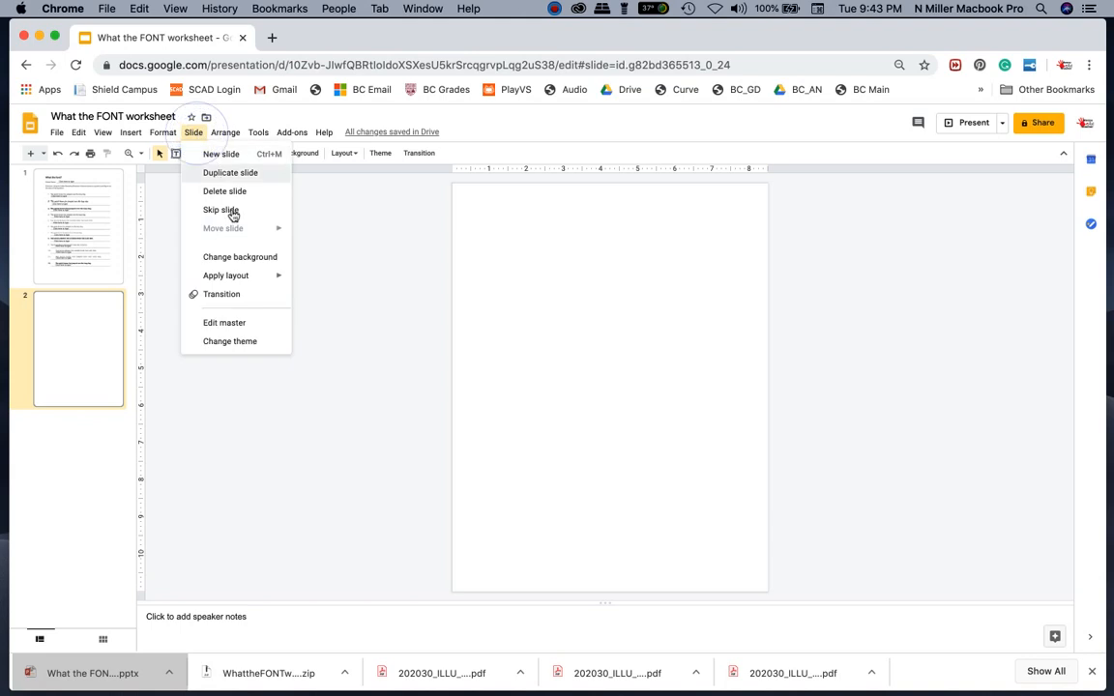
{"action": "left_click", "coordinate": [240, 256]}
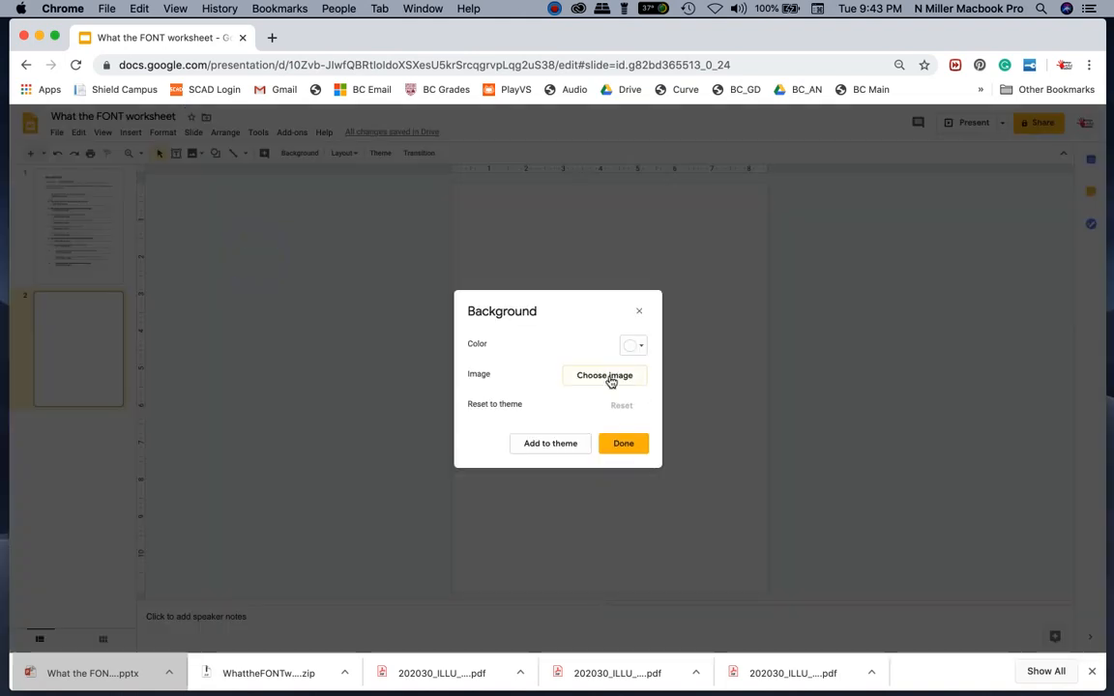
{"action": "left_click", "coordinate": [604, 375]}
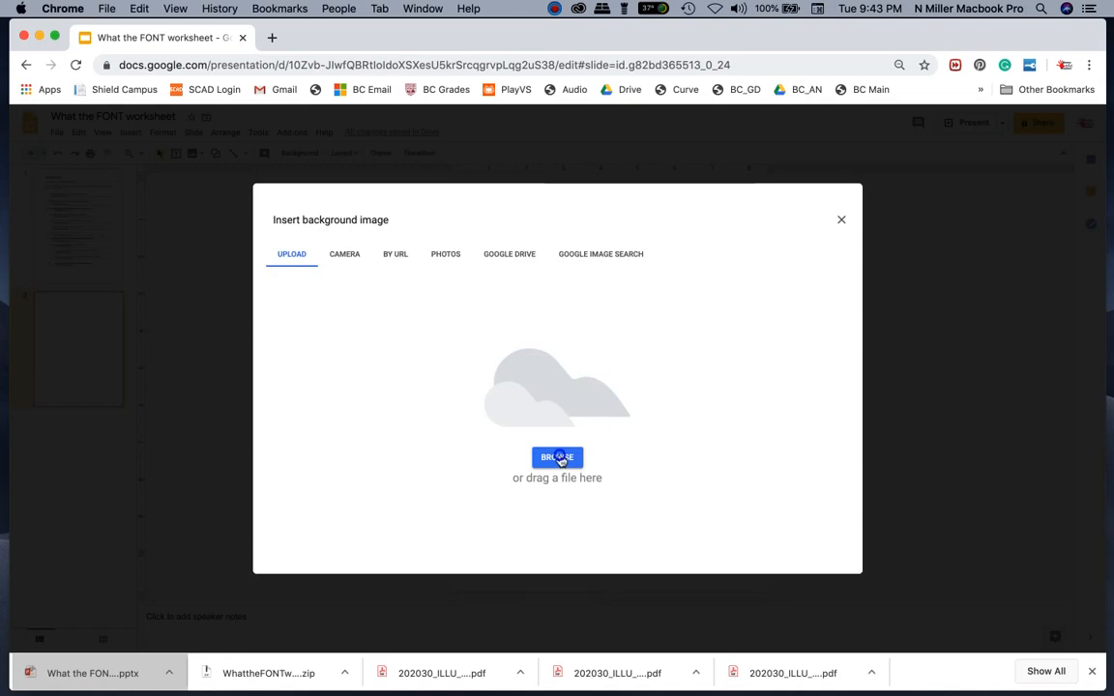
Upload What_The_FONT_Page_1.jpg as slide 2's background and confirm with Done.
{"action": "left_click", "coordinate": [557, 457]}
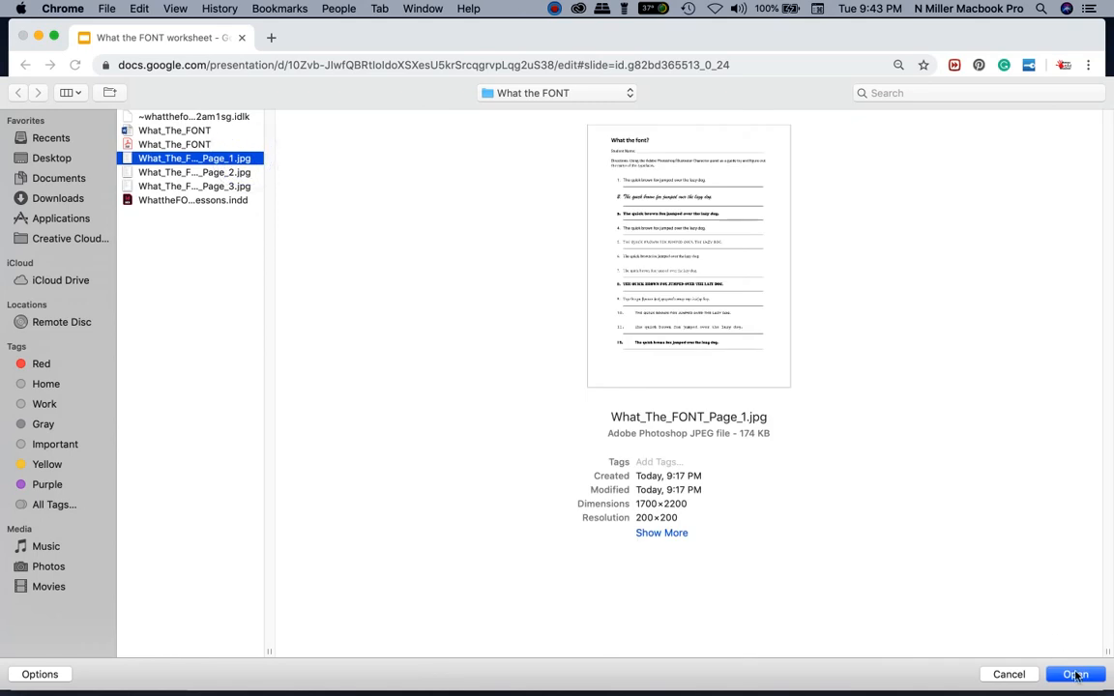
{"action": "left_click", "coordinate": [1075, 674]}
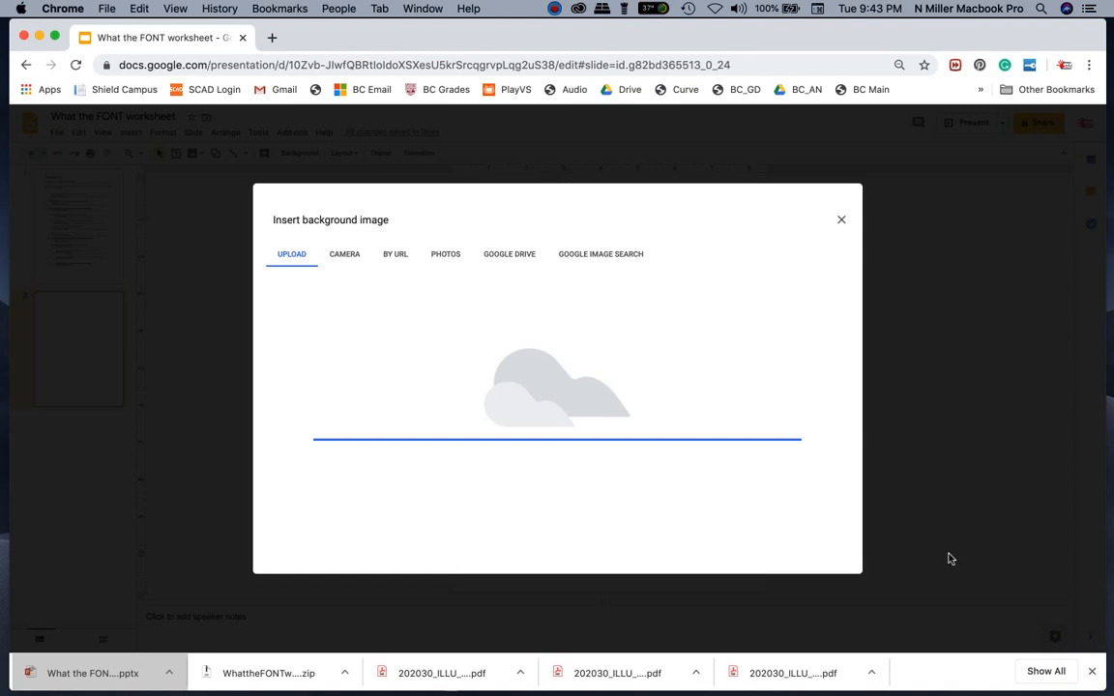
{"action": "left_click", "coordinate": [841, 219]}
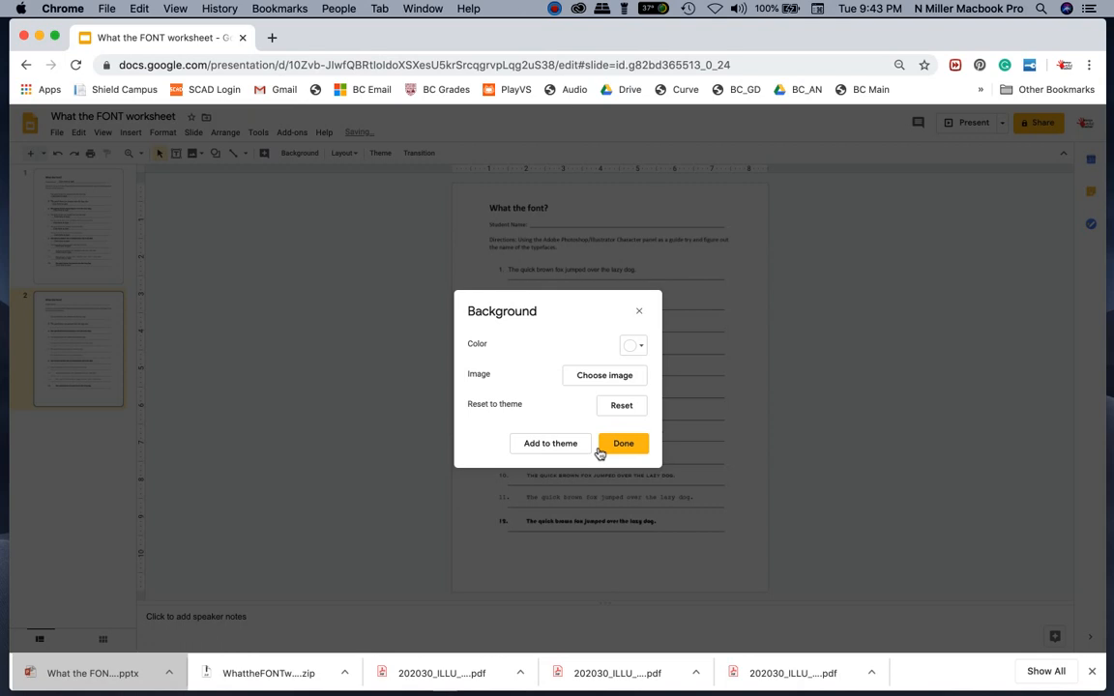
{"action": "left_click", "coordinate": [623, 443]}
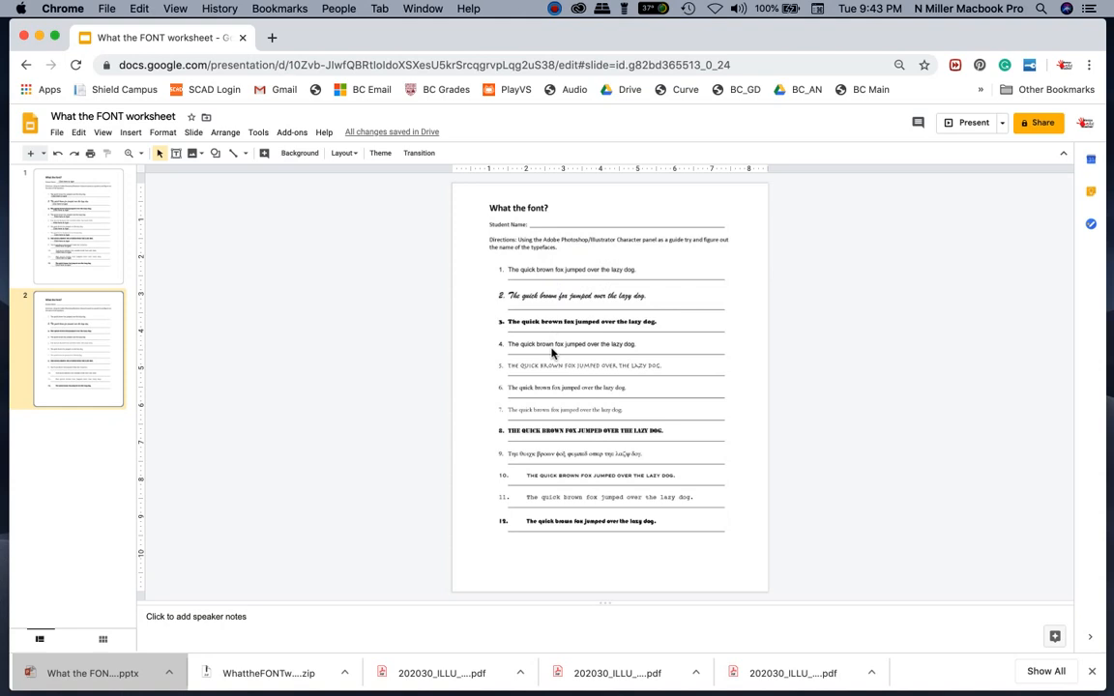
{"action": "mouse_move", "coordinate": [380, 211]}
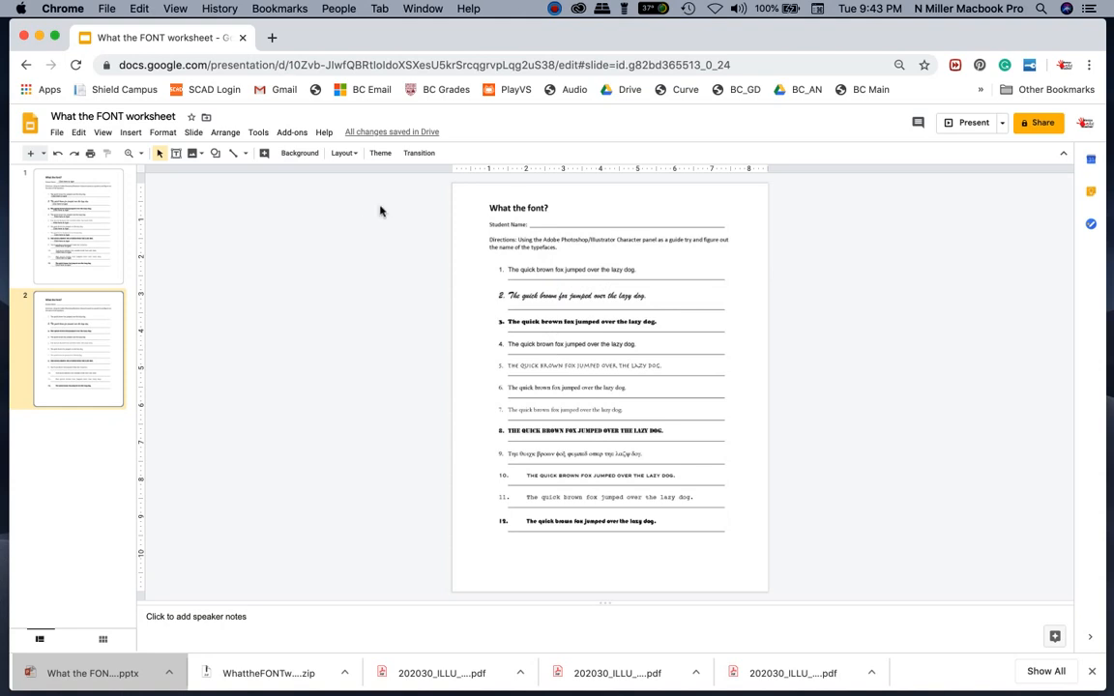
{"action": "mouse_move", "coordinate": [540, 214]}
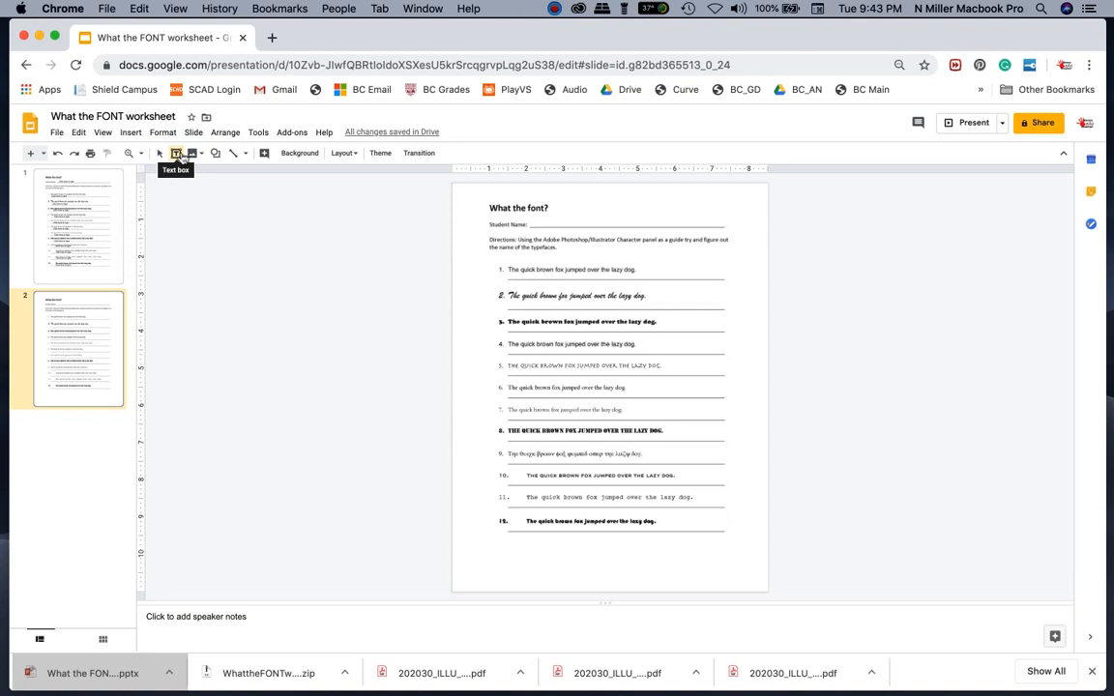
Draw a text box on the Student Name line and type 'Click here to type.'.
{"action": "left_click_drag", "start_coordinate": [532, 224], "coordinate": [627, 235]}
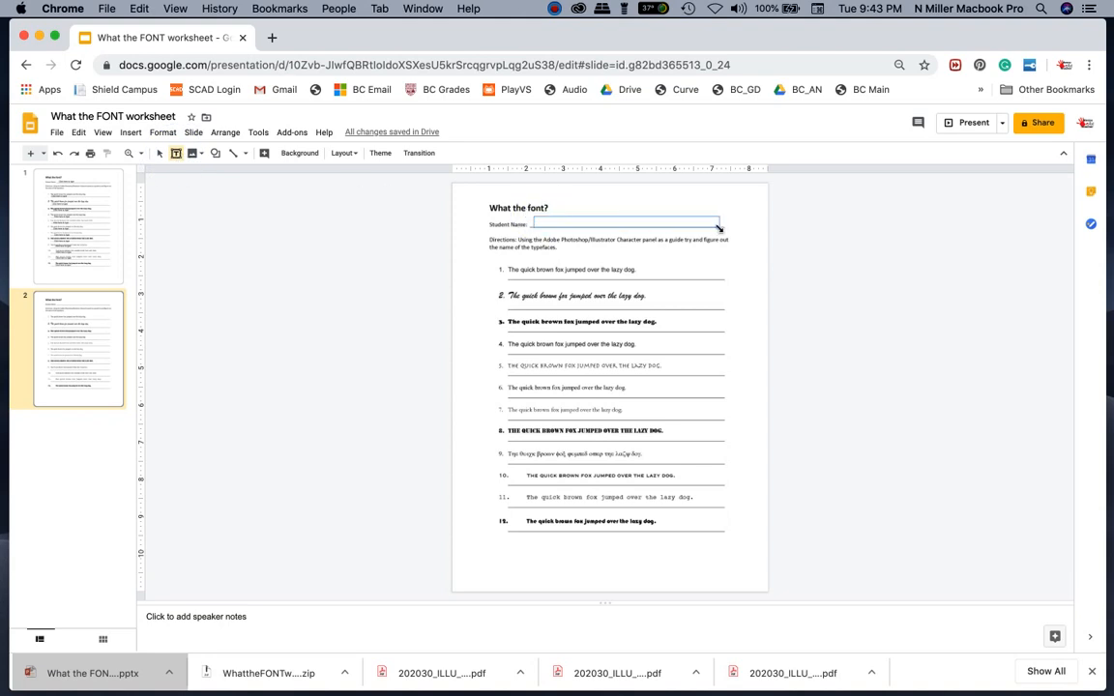
{"action": "left_click", "coordinate": [623, 223]}
{"action": "type", "text": "Click here to"}
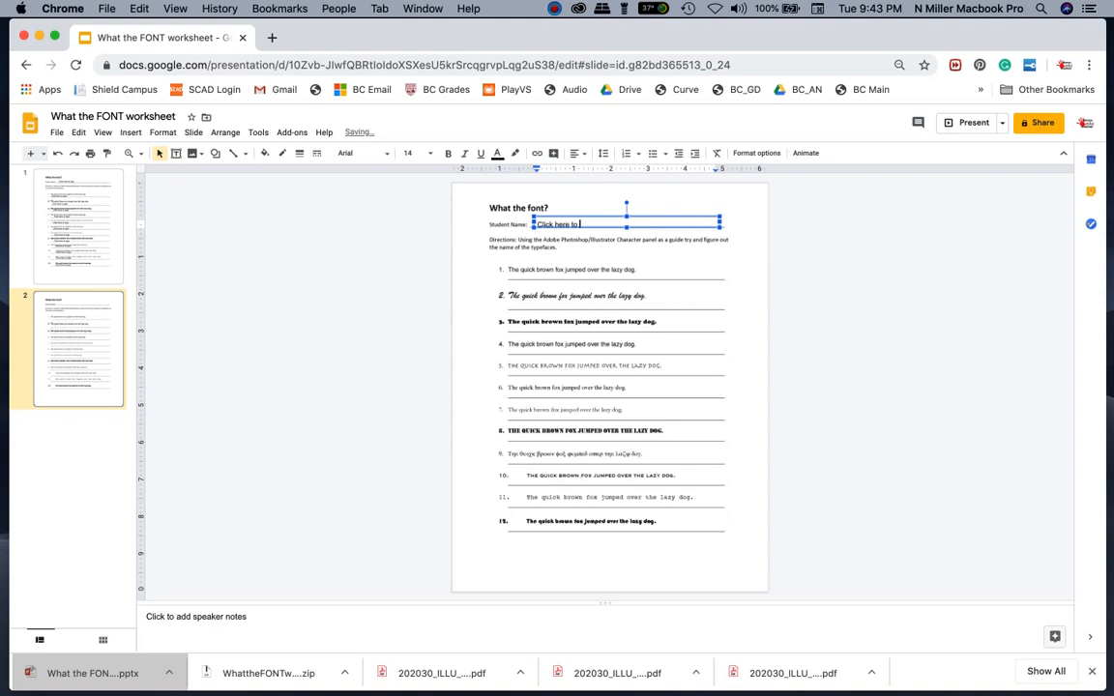
{"action": "type", "text": "type."}
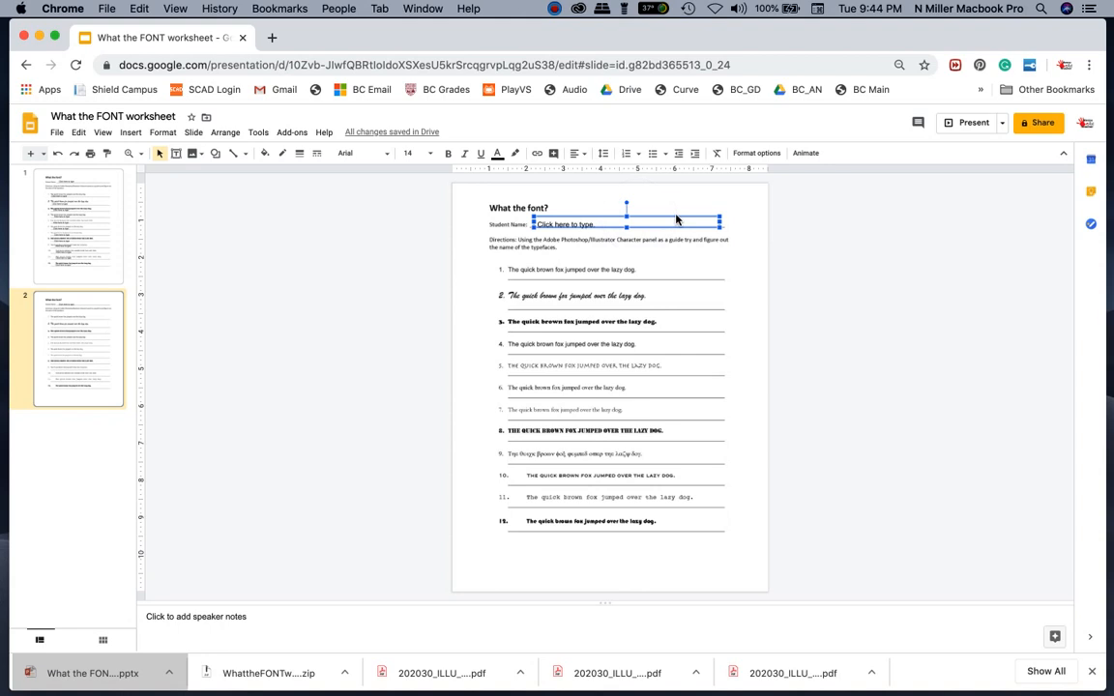
{"action": "mouse_move", "coordinate": [668, 226]}
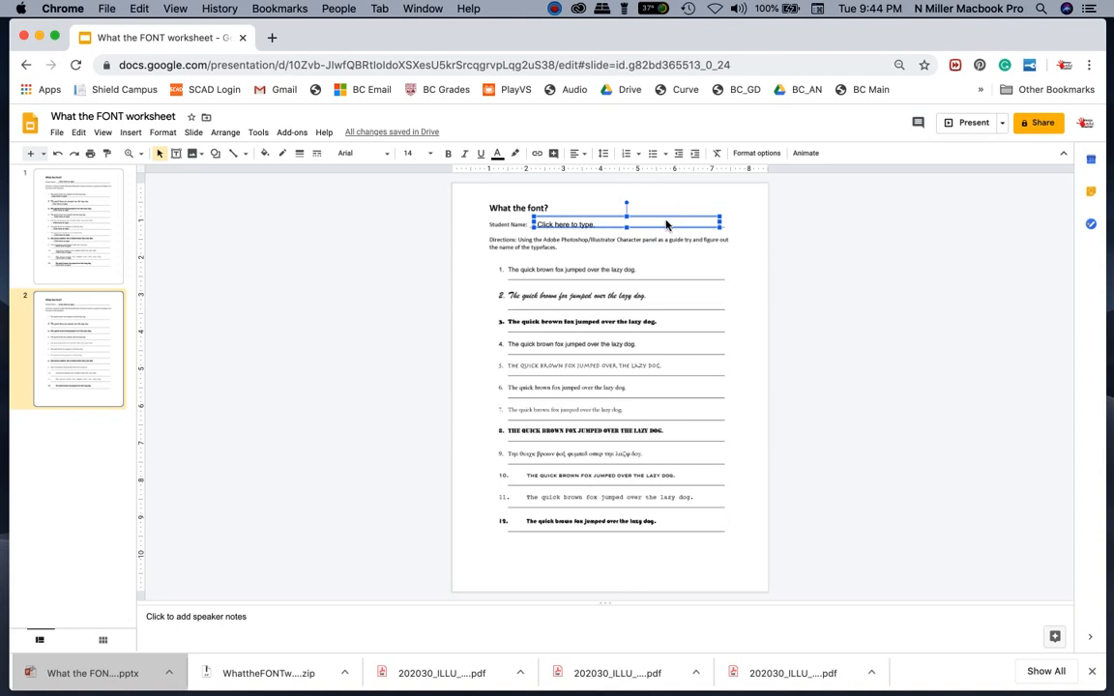
{"action": "mouse_move", "coordinate": [704, 225]}
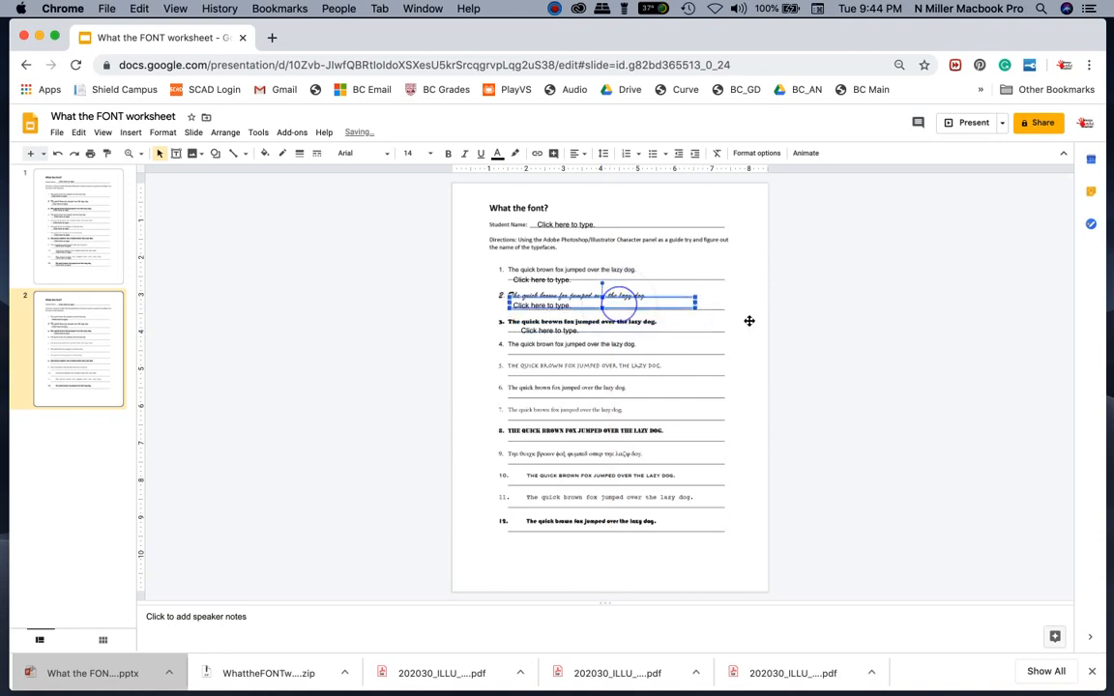
Position the 'Click here to type.' box copies under sentences 2 and 3.
{"action": "left_click", "coordinate": [610, 326]}
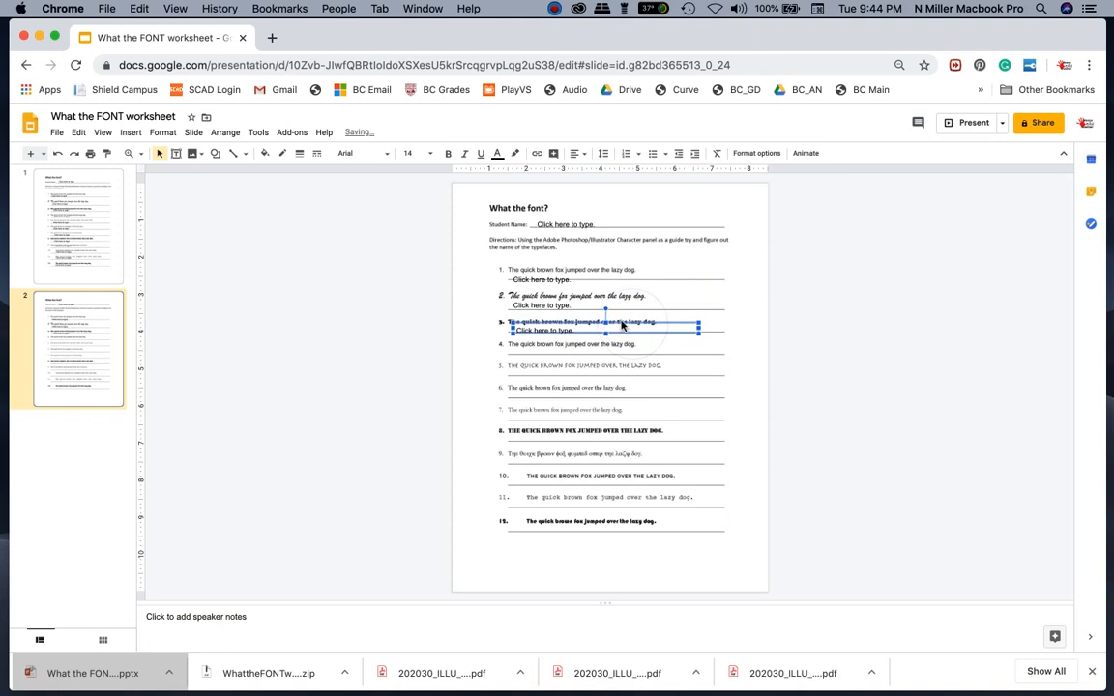
{"action": "left_click", "coordinate": [376, 355]}
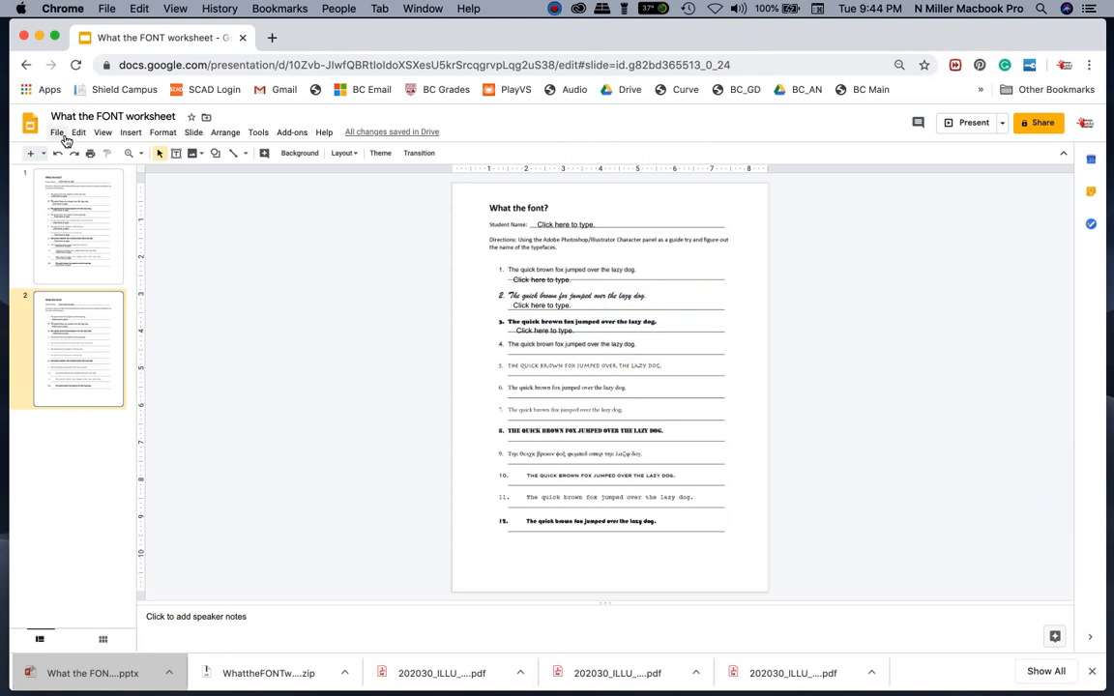
{"action": "left_click", "coordinate": [56, 132]}
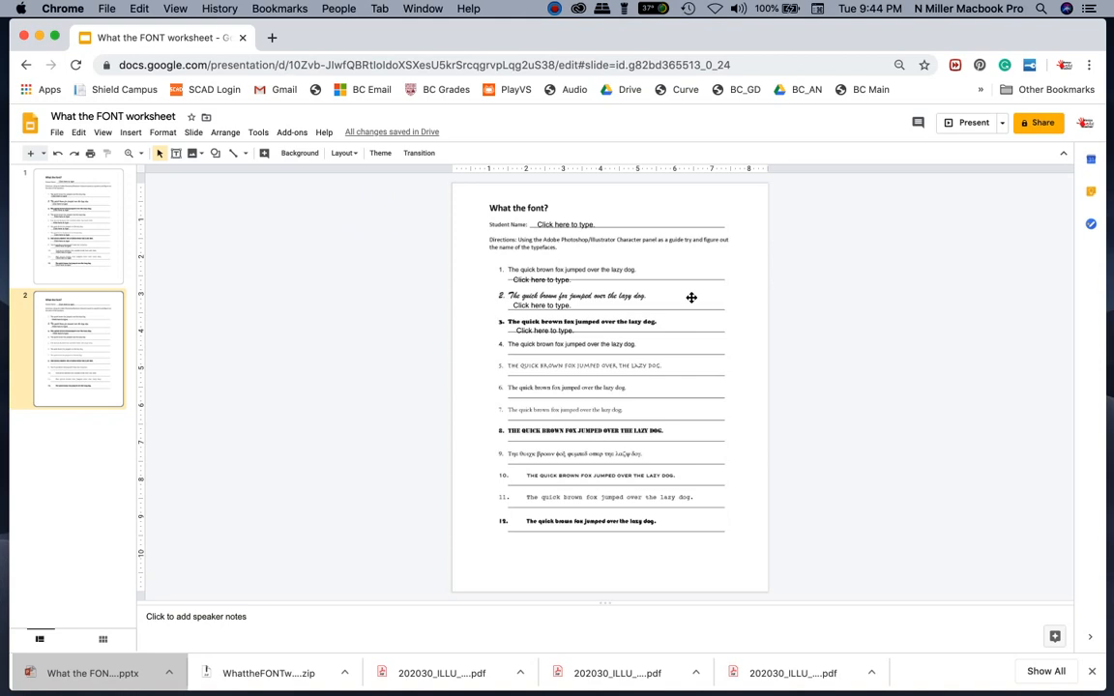
{"action": "mouse_move", "coordinate": [680, 280]}
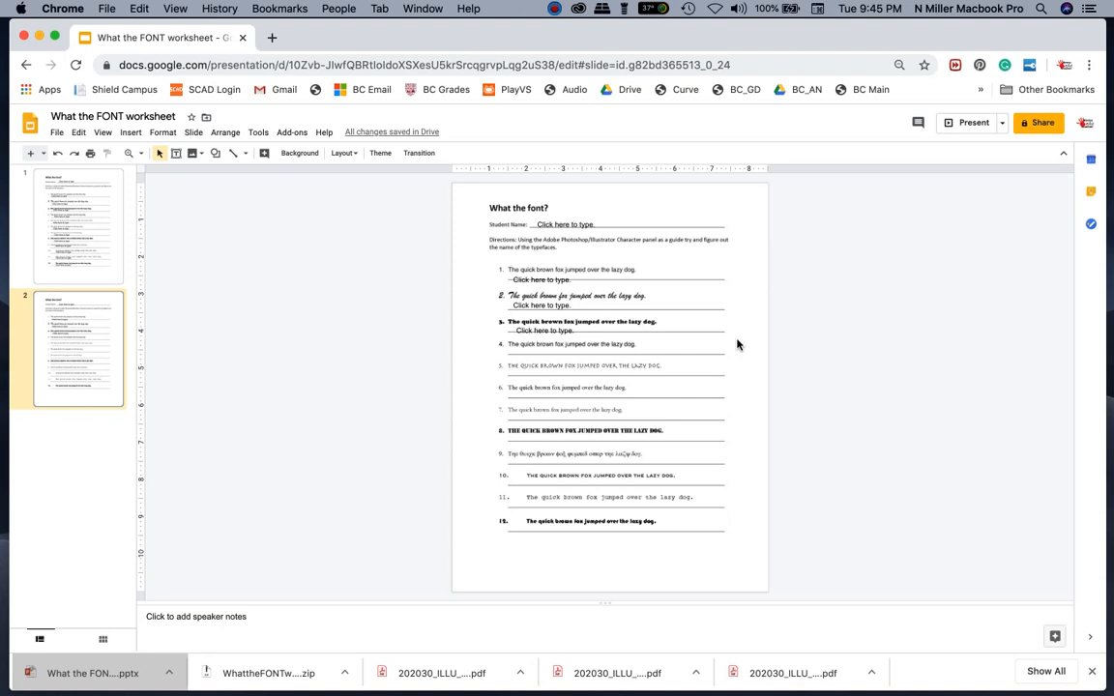
{"action": "mouse_move", "coordinate": [574, 14]}
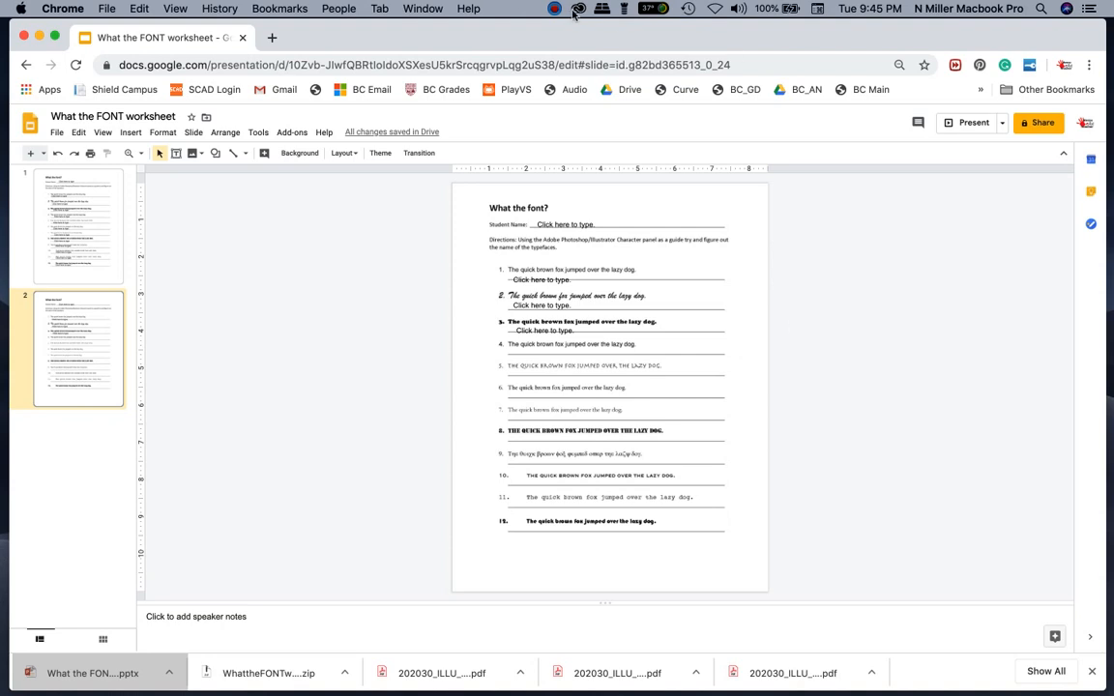